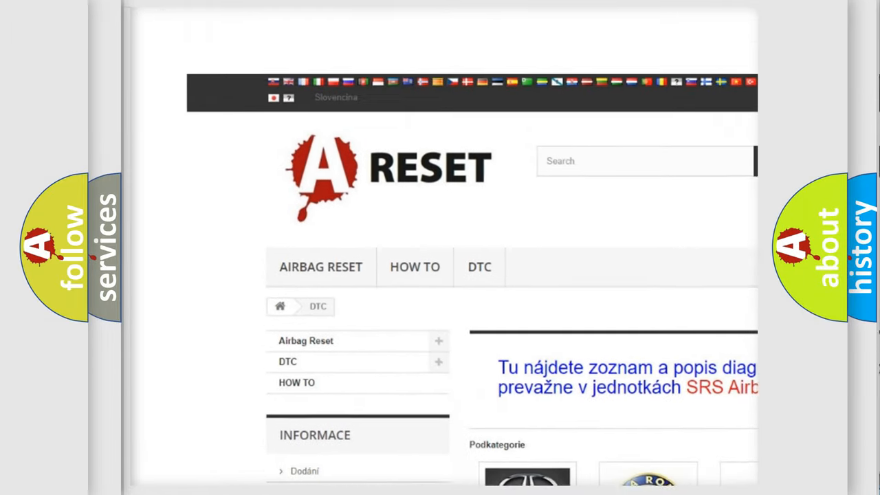
Find the Lincoln tile in the DTC catalogue and browse its diagnostic code list
{"action": "scroll", "scroll_direction": "down", "scroll_amount": 3}
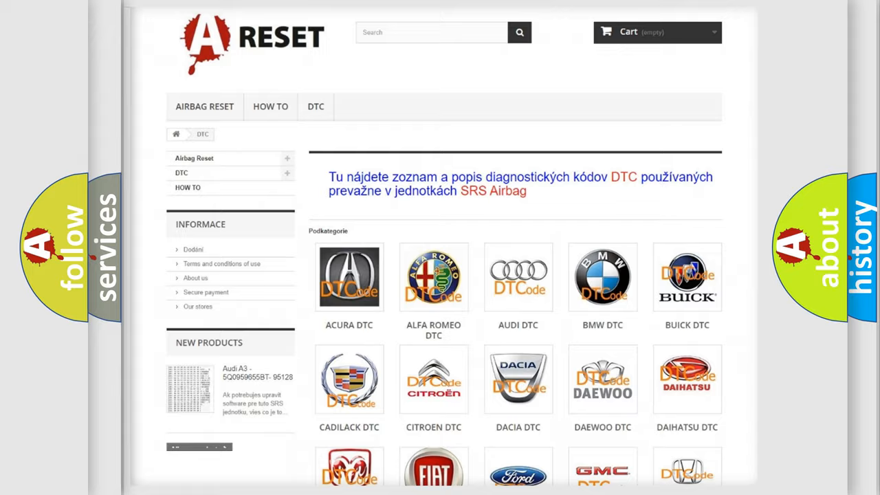
{"action": "scroll", "scroll_direction": "down", "scroll_amount": 3}
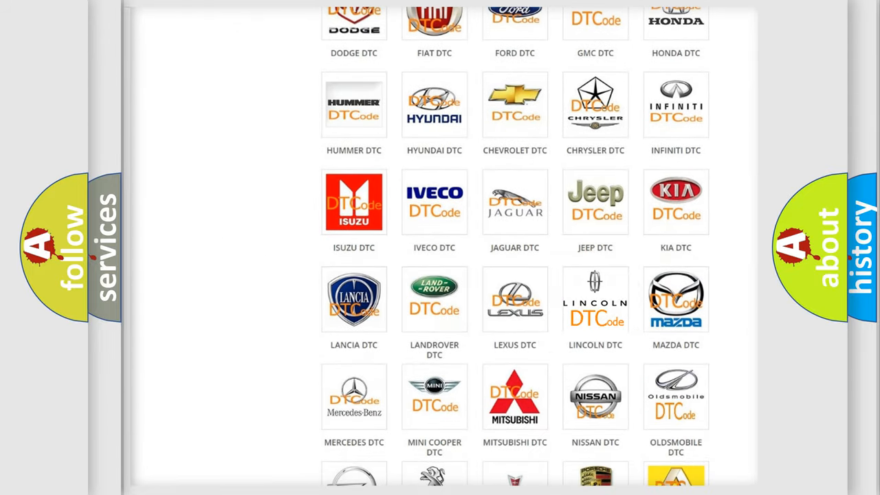
{"action": "left_click", "coordinate": [594, 299]}
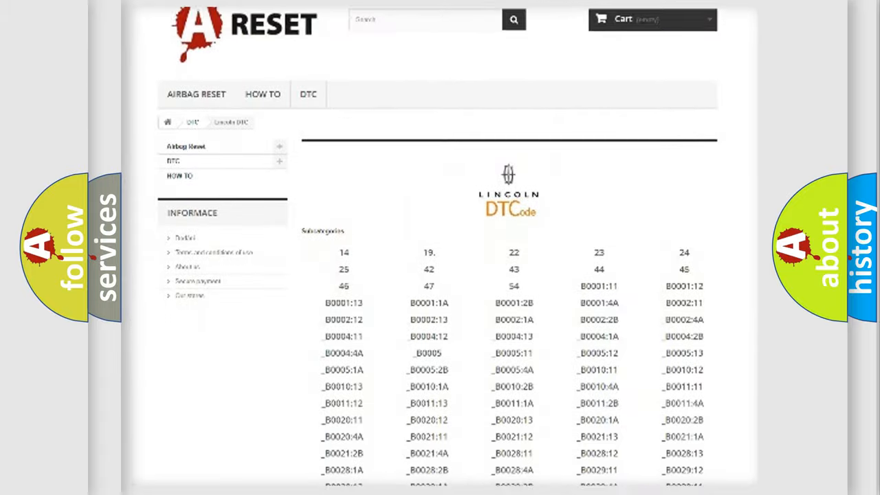
{"action": "scroll", "scroll_direction": "down", "scroll_amount": 3}
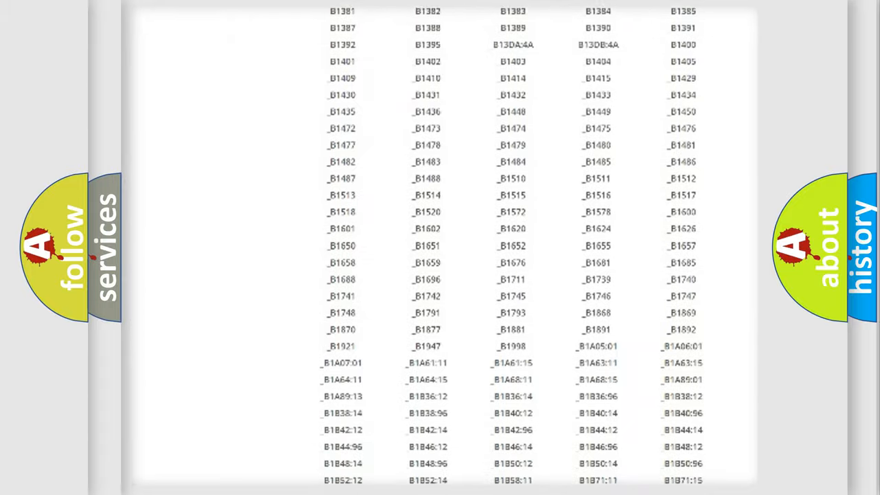